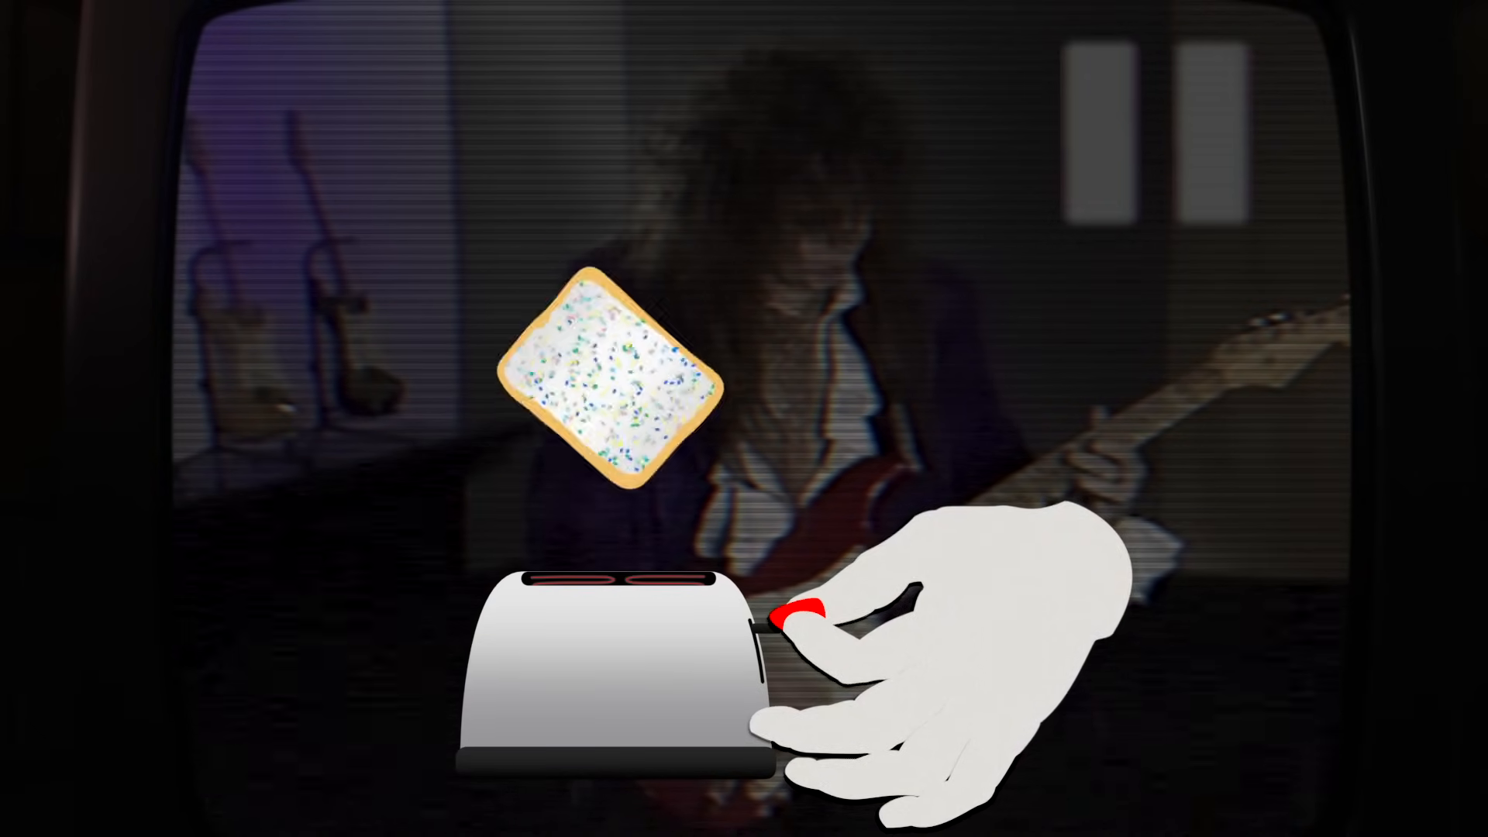
click(802, 617)
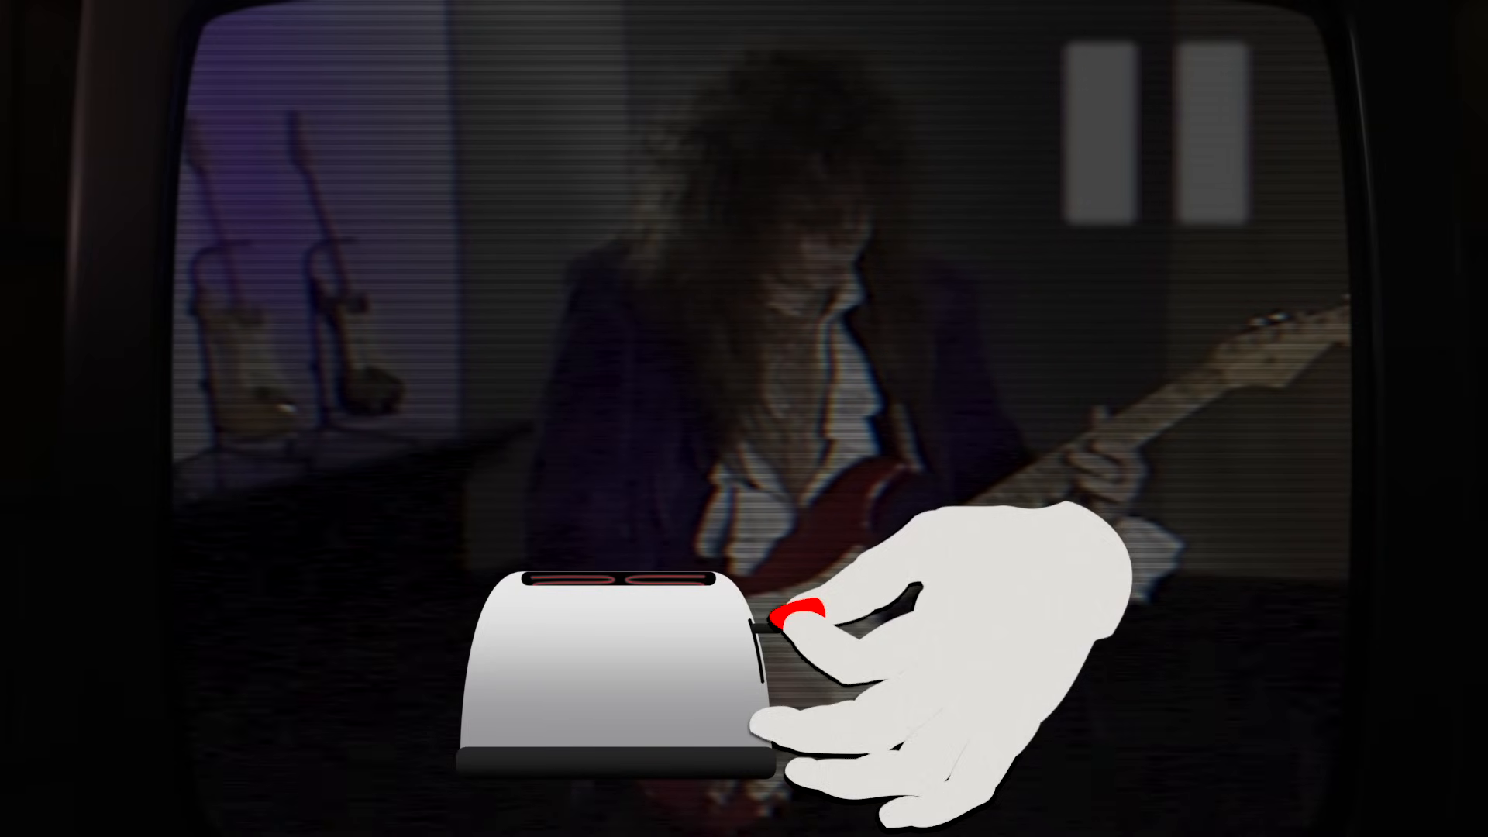
click(800, 616)
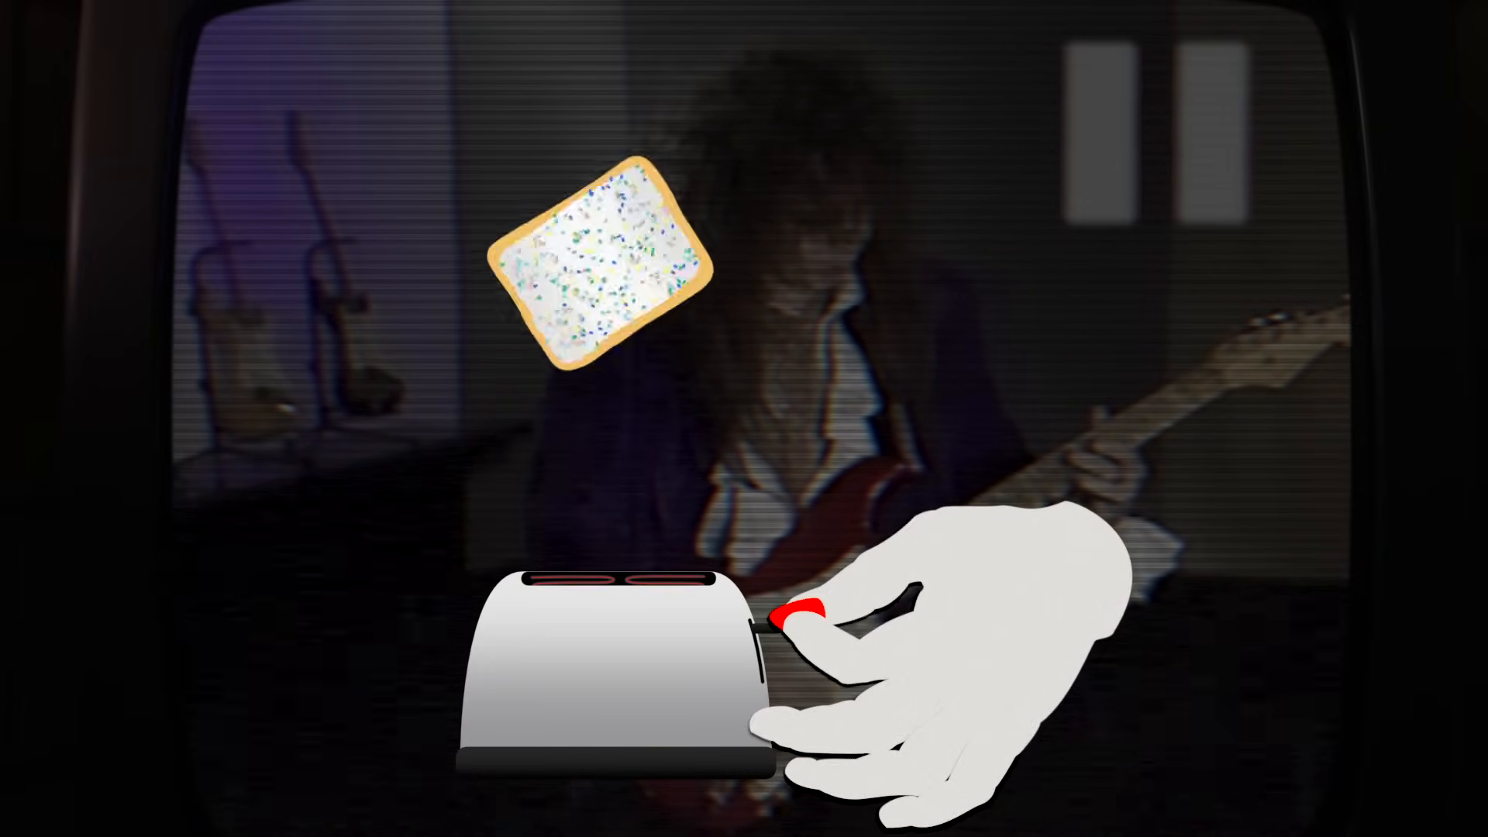
click(806, 631)
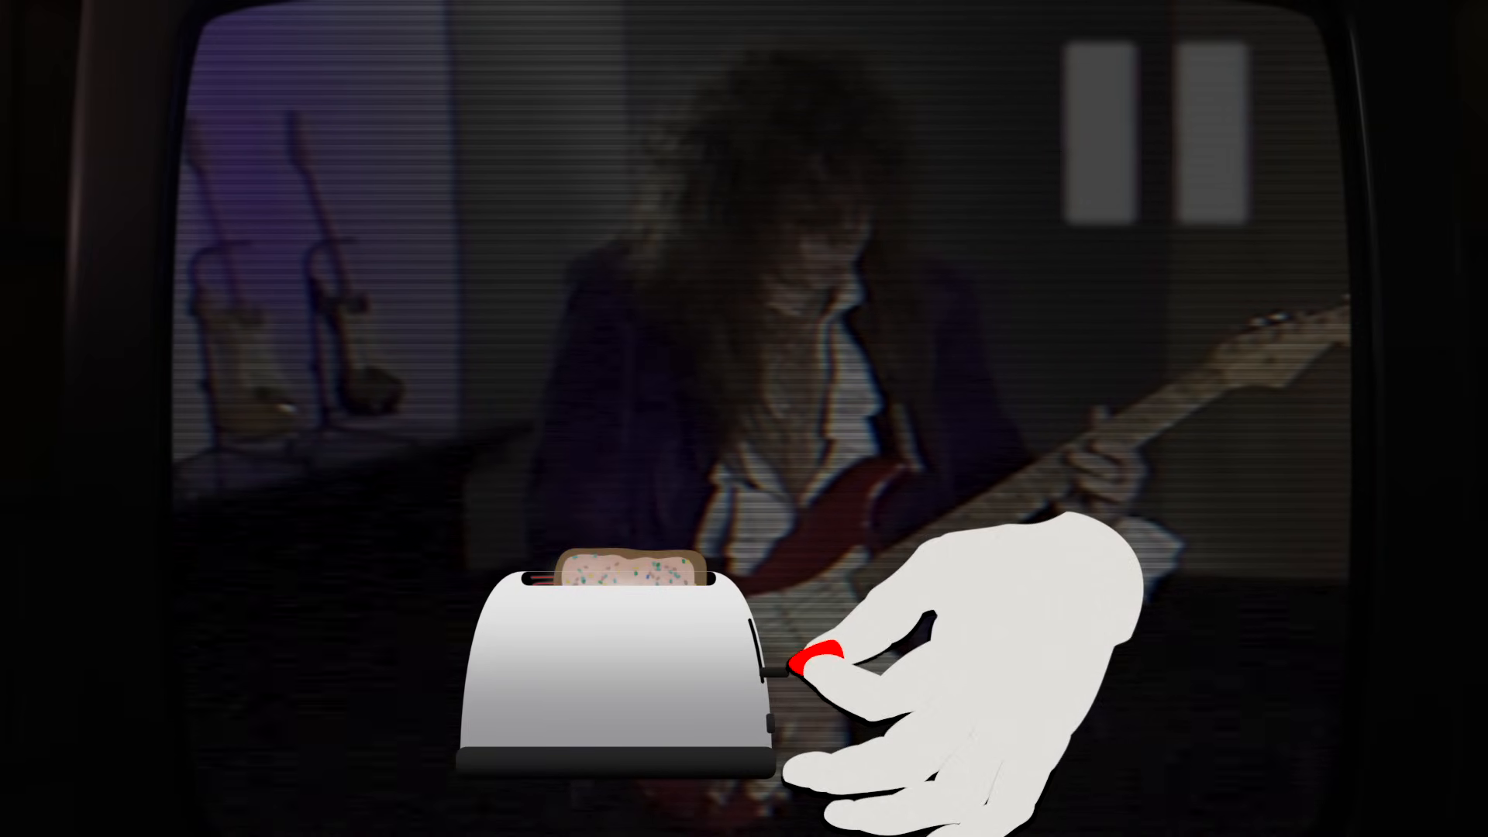